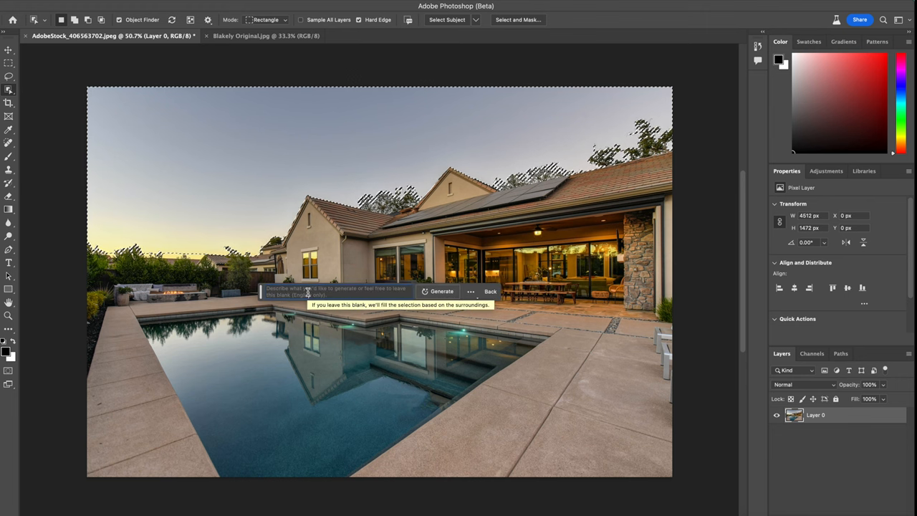
- Fill the selected evening sky with a generated starry night using Generative Fill
click(441, 291)
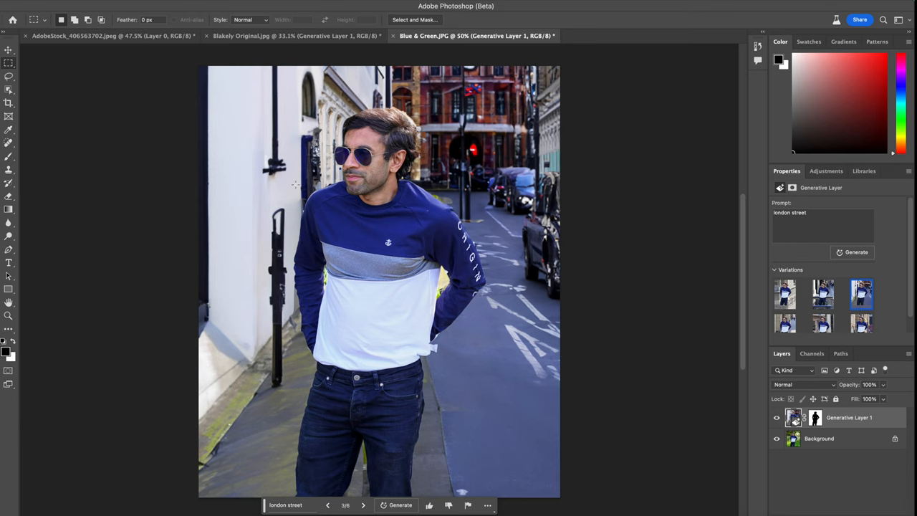
- Switch back to the AdobeStock poolside house document
click(107, 36)
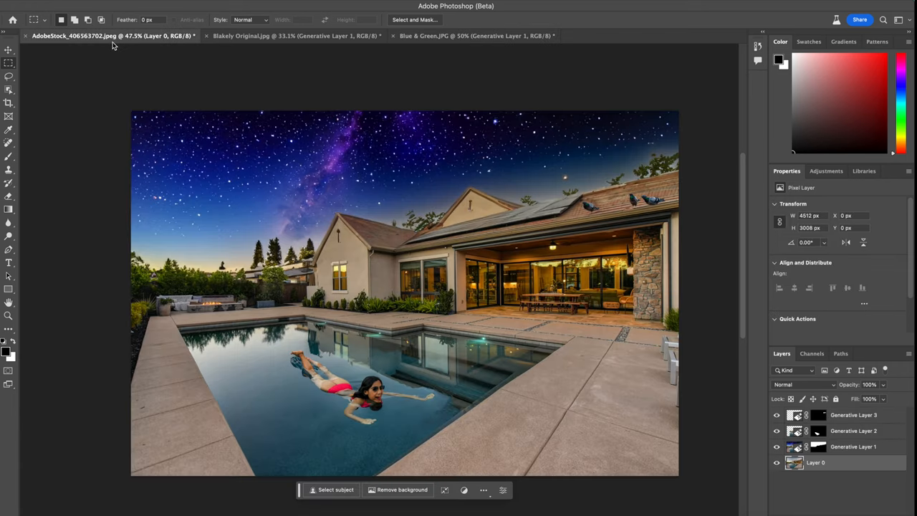